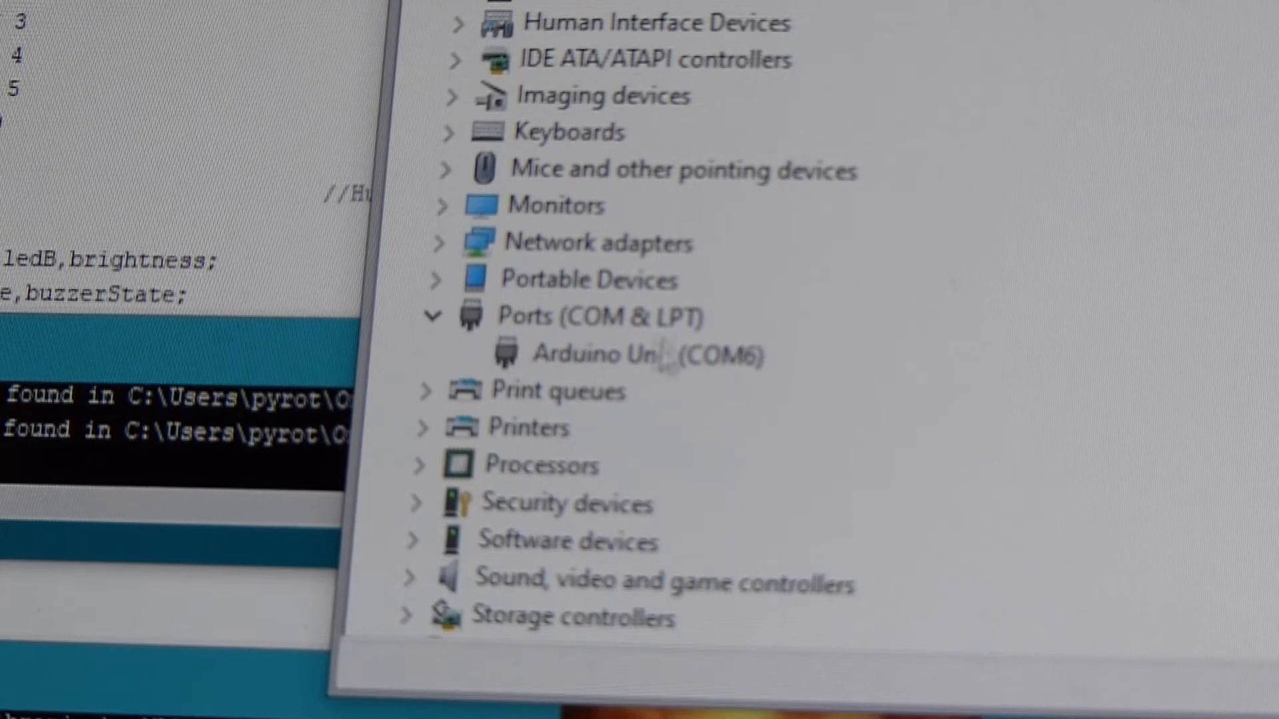
pyautogui.moveTo(662, 397)
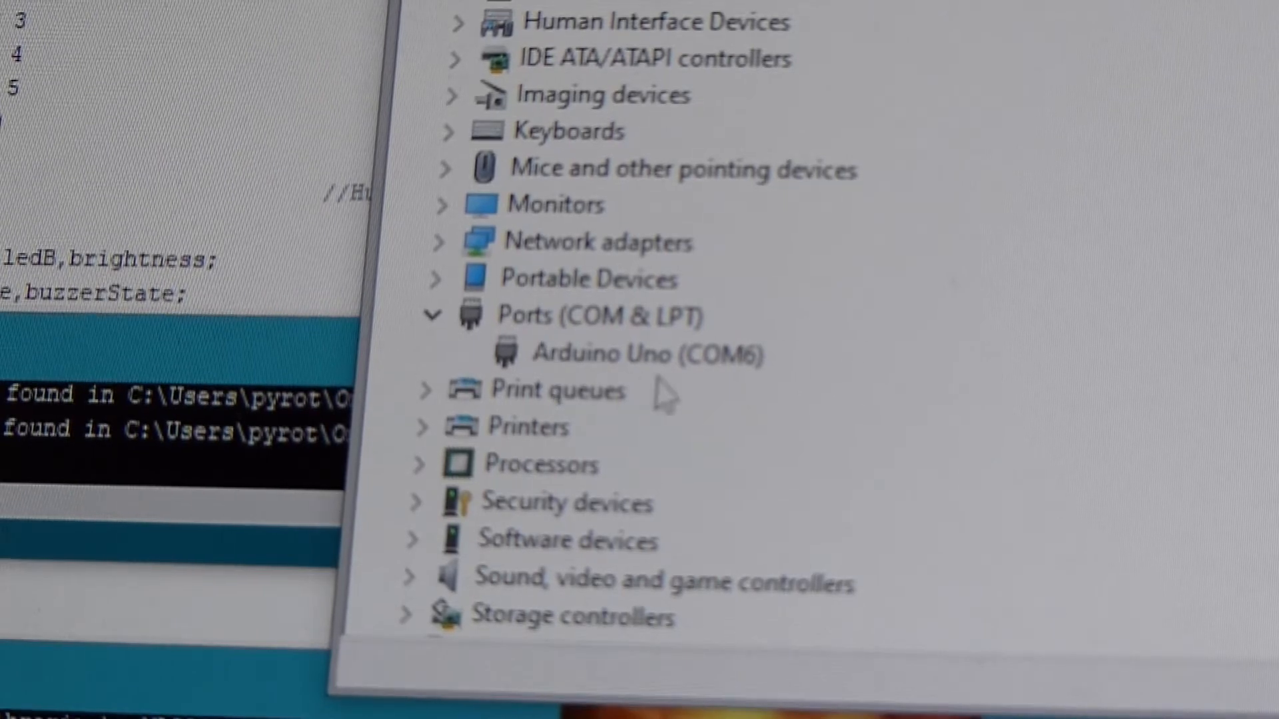
pyautogui.moveTo(786, 417)
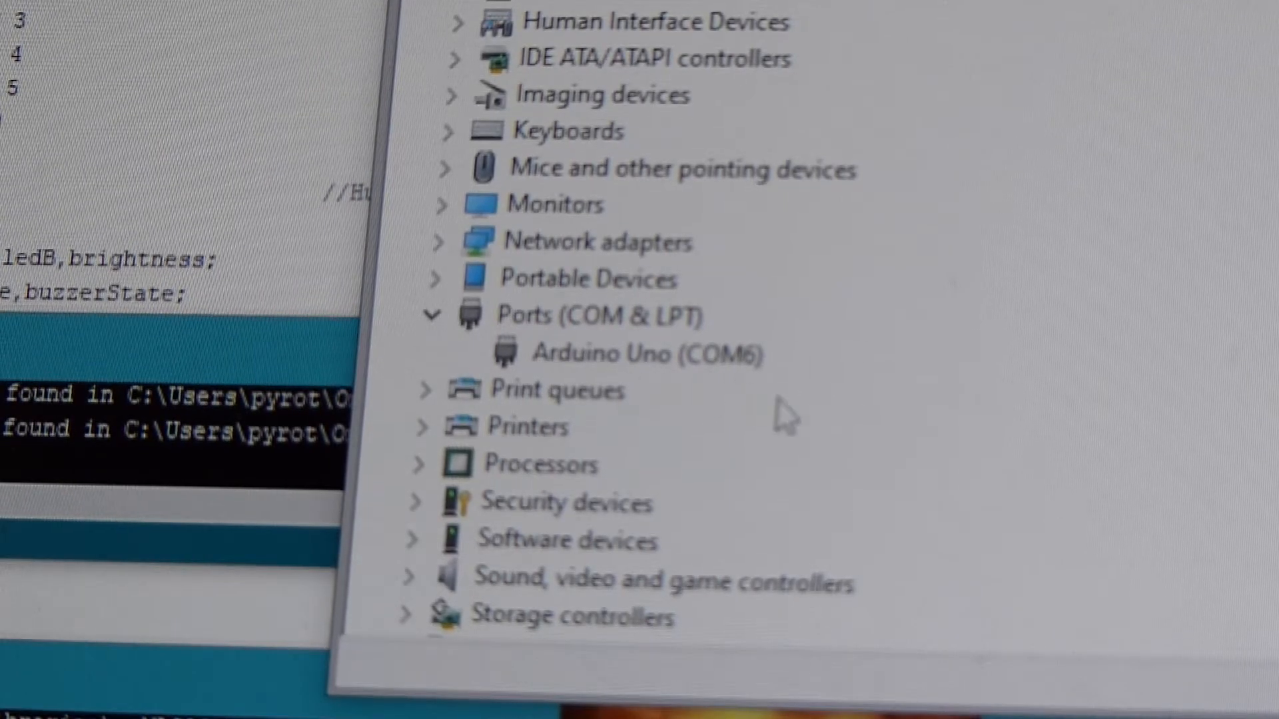
pyautogui.moveTo(755, 400)
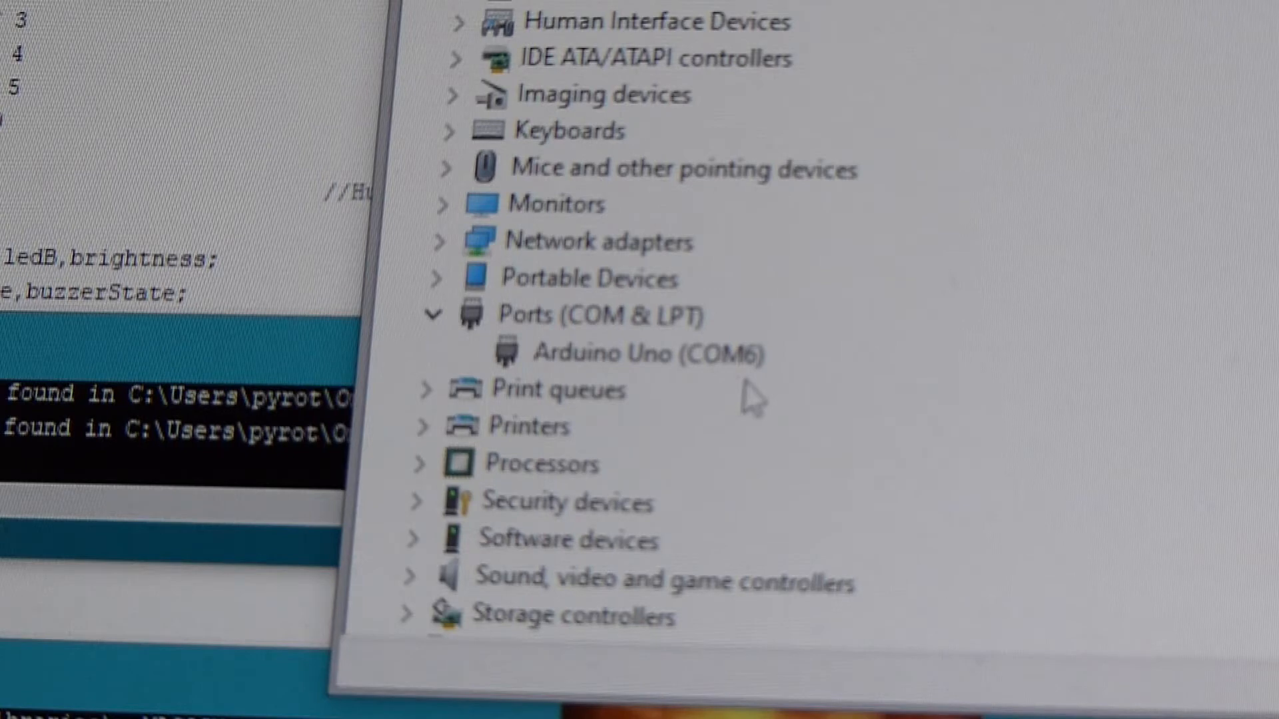
# After the cable swap, expand Ports (COM & LPT) to confirm Arduino Uno on COM4.
pyautogui.click(435, 315)
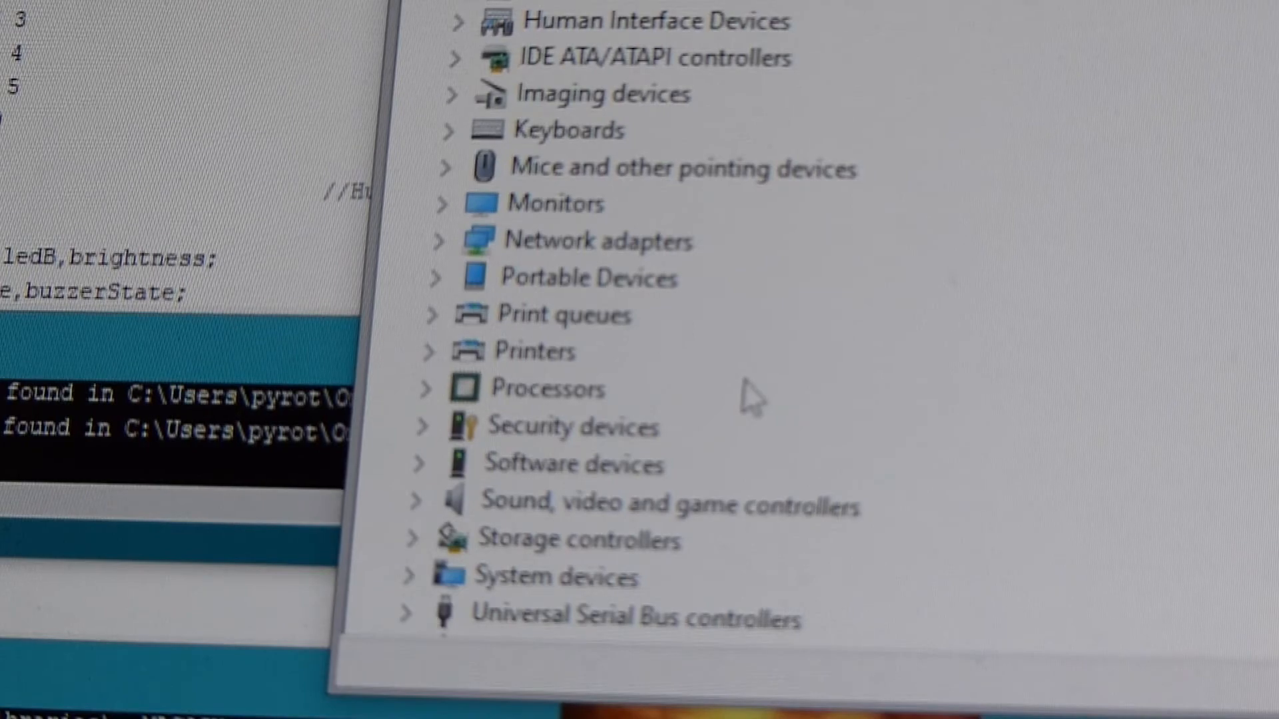
pyautogui.click(437, 317)
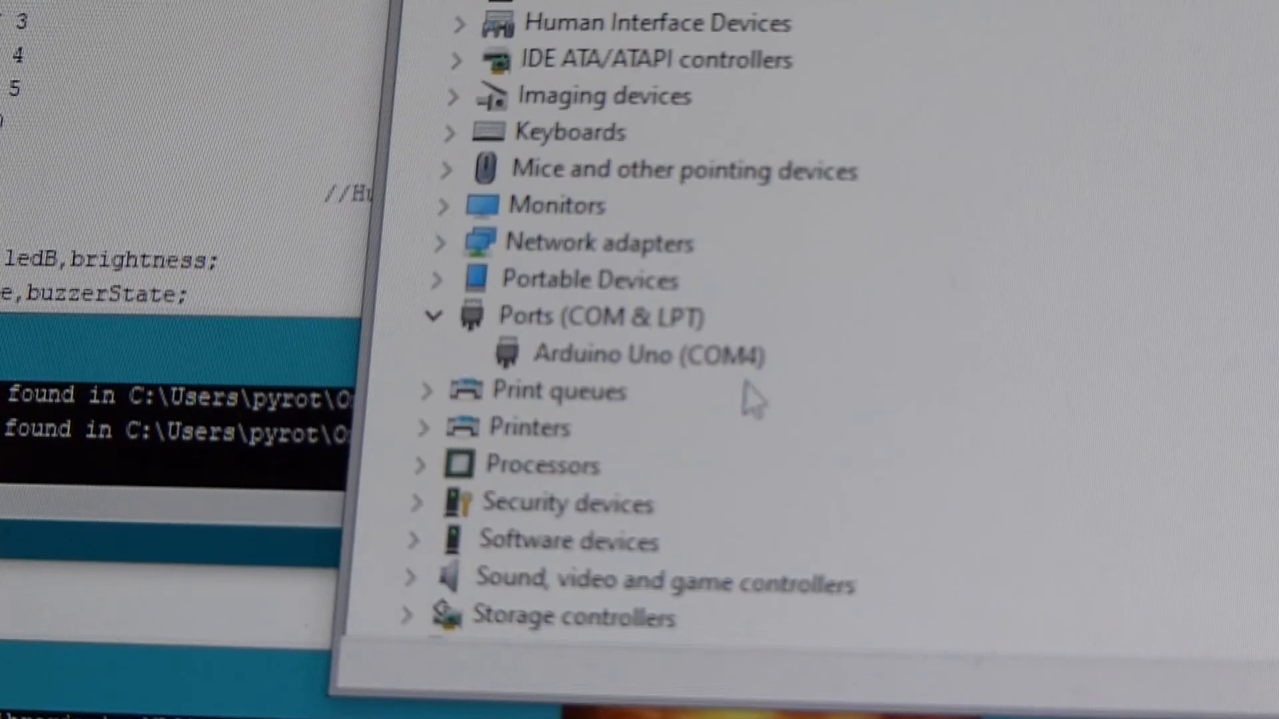